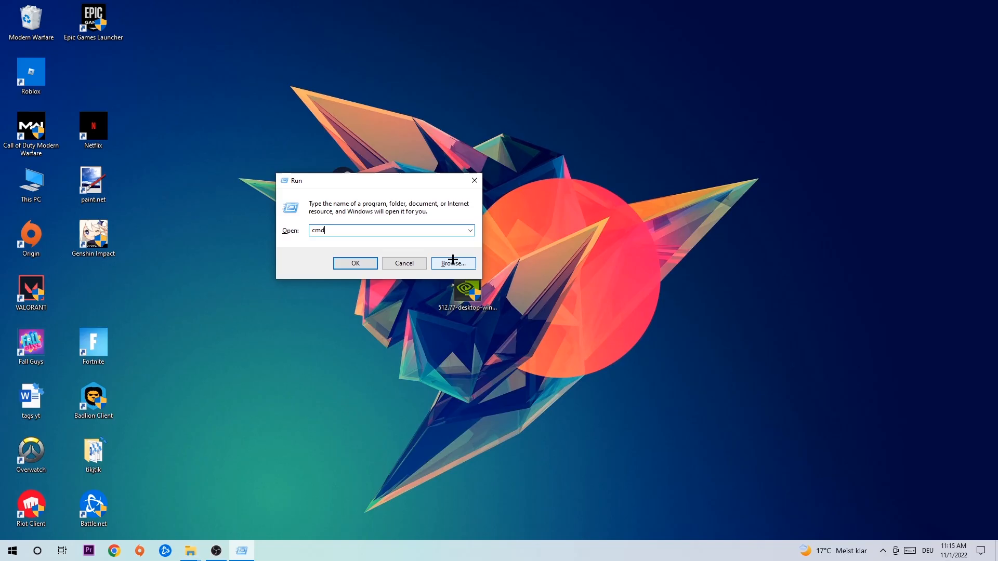
- Launch Command Prompt by confirming cmd in the Run dialog
click(355, 263)
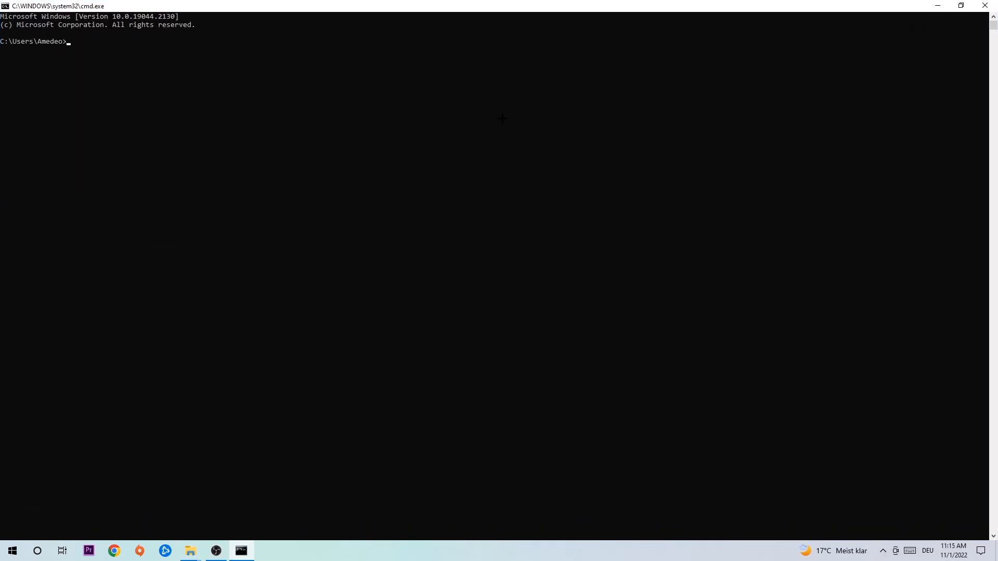
- Run ipconfig /flus at the prompt to flush the DNS resolver cache
text(i)
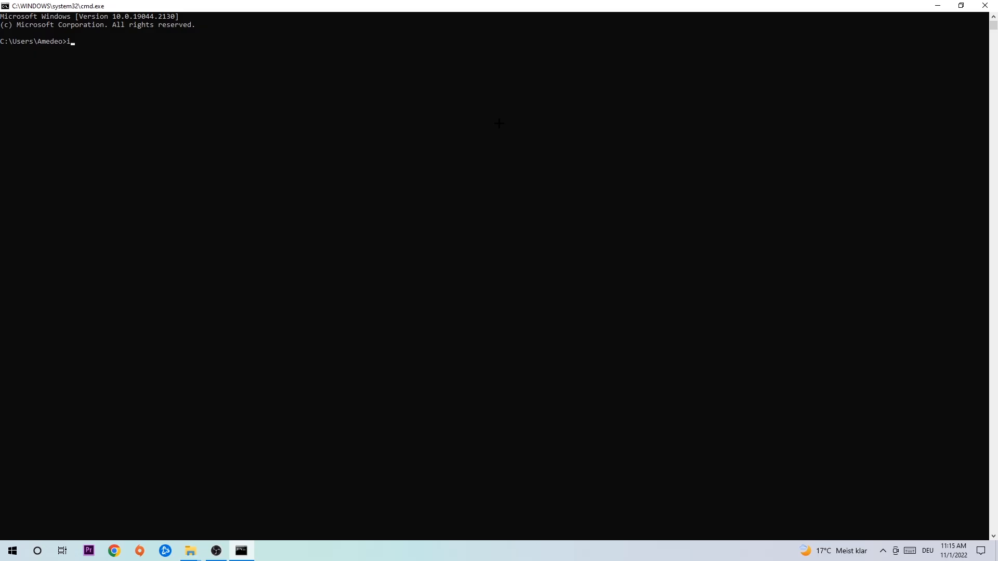
text(pconfig)
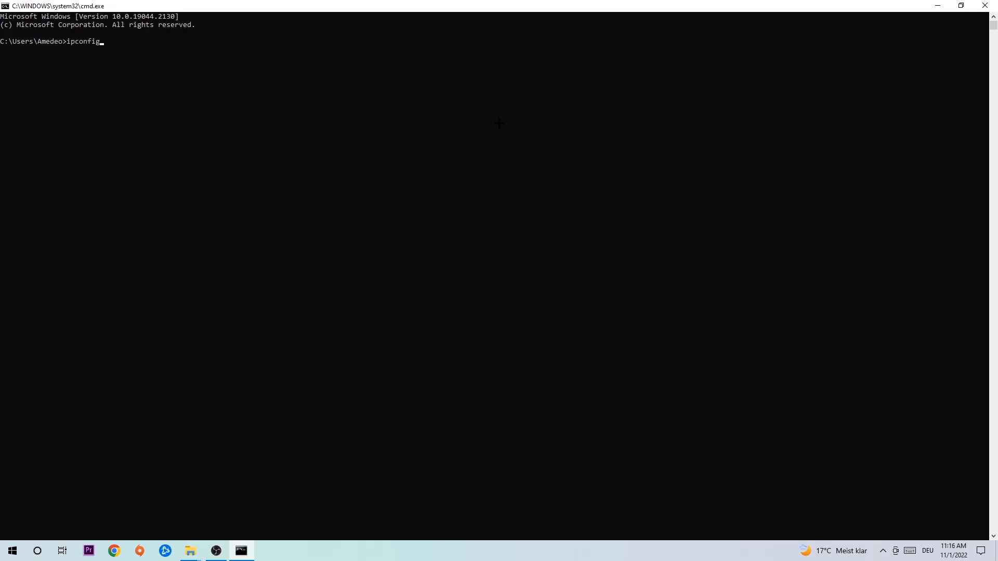
text(/flus)
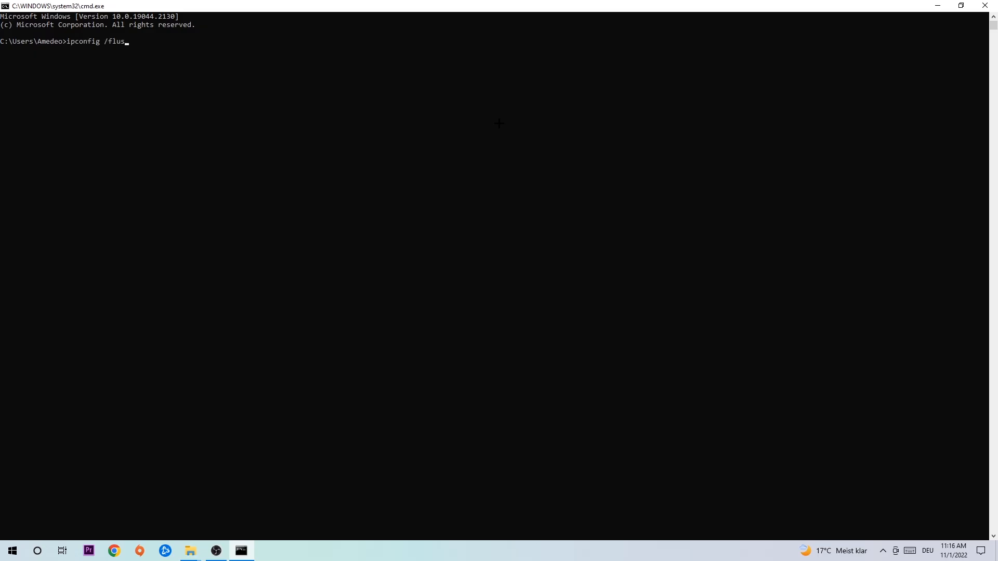
key(Return)
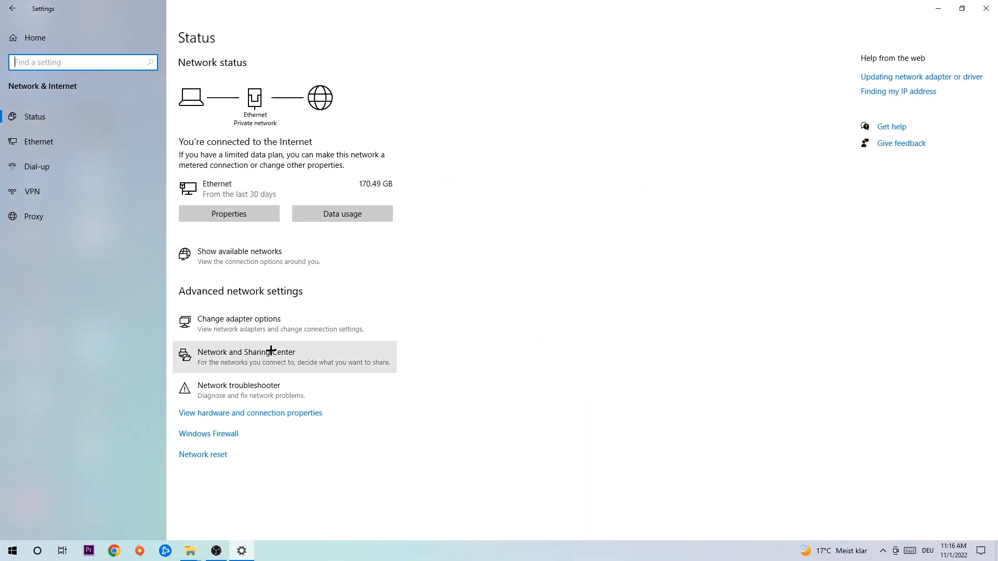
- Go to Network and Sharing Center from the Network & Internet status page
click(245, 357)
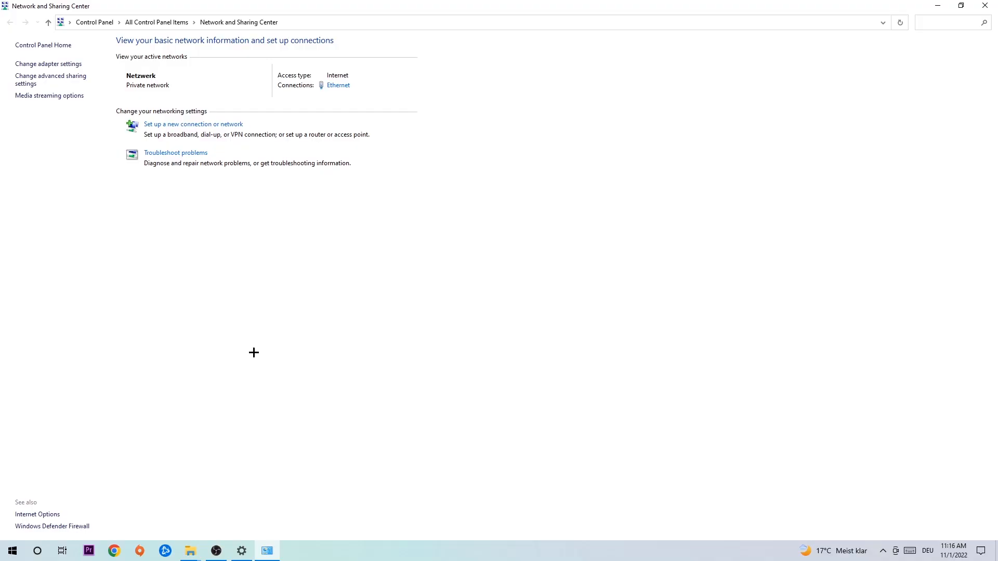
mouse_move(188, 157)
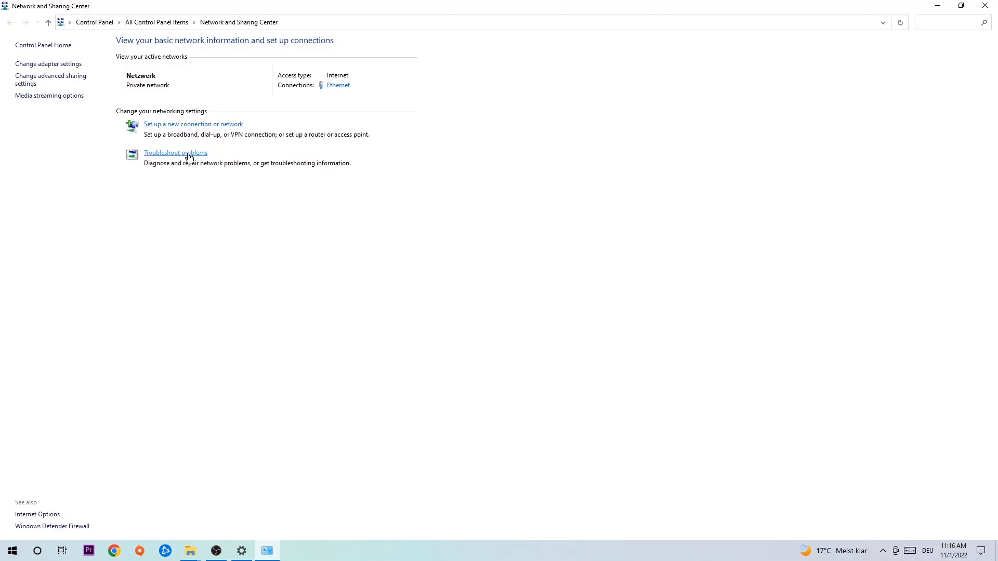
mouse_move(186, 160)
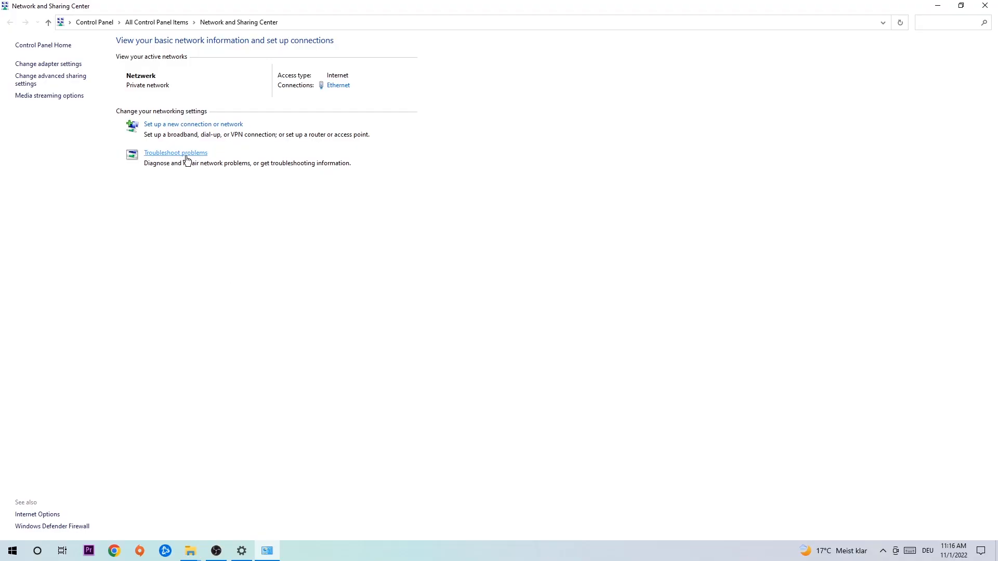
mouse_move(207, 242)
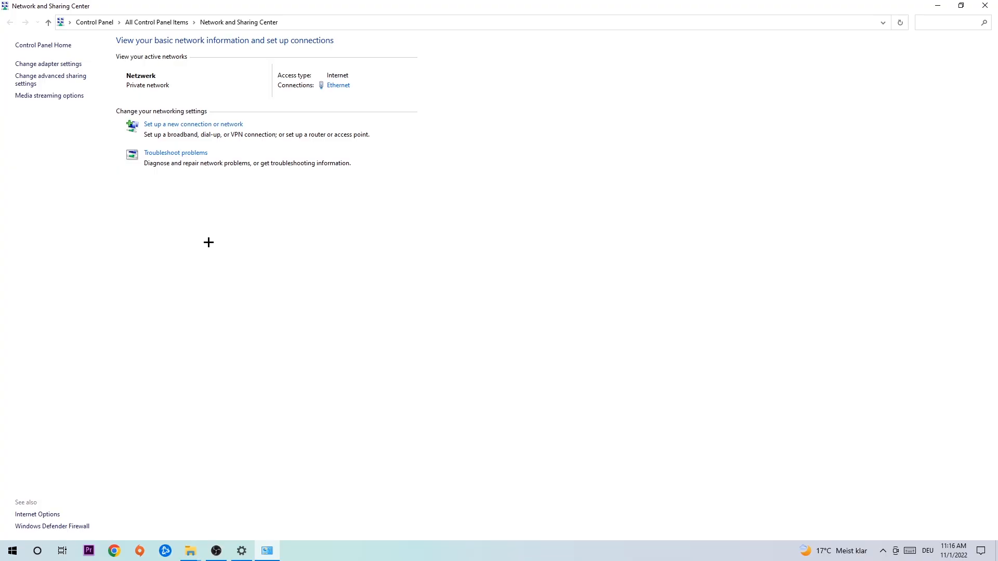
mouse_move(175, 184)
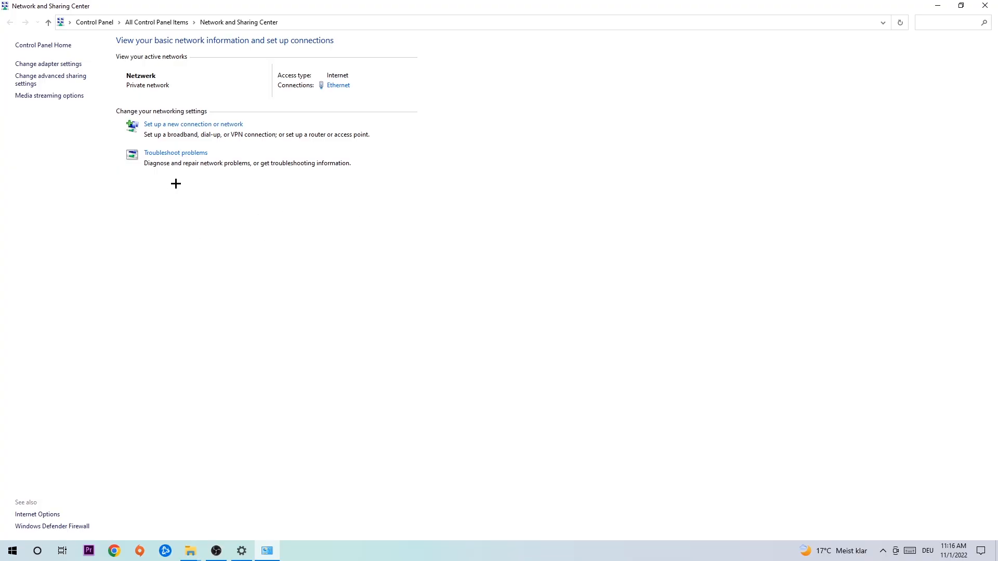
mouse_move(174, 157)
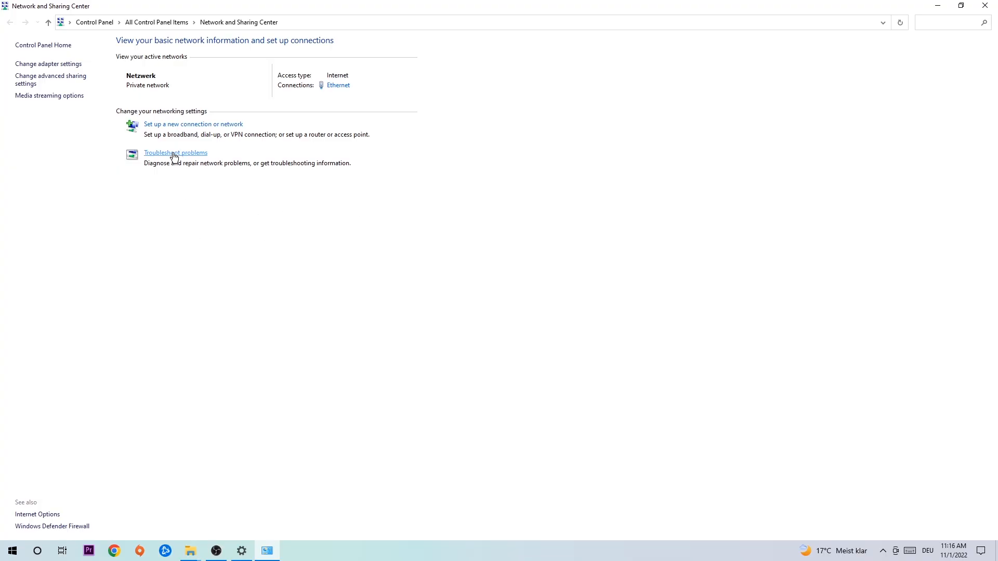
mouse_move(48, 63)
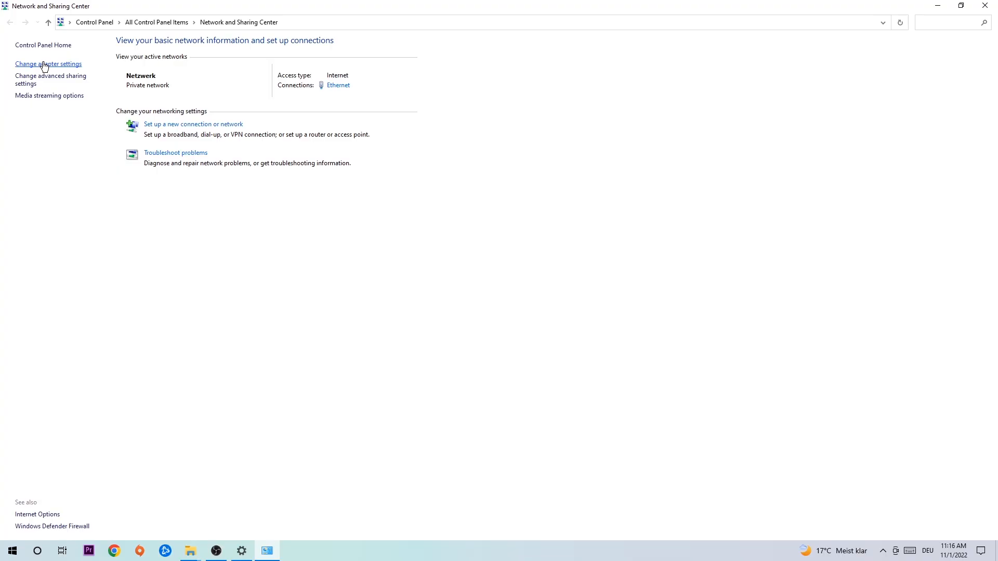
- Show the Network Connections list via Change adapter settings
click(48, 64)
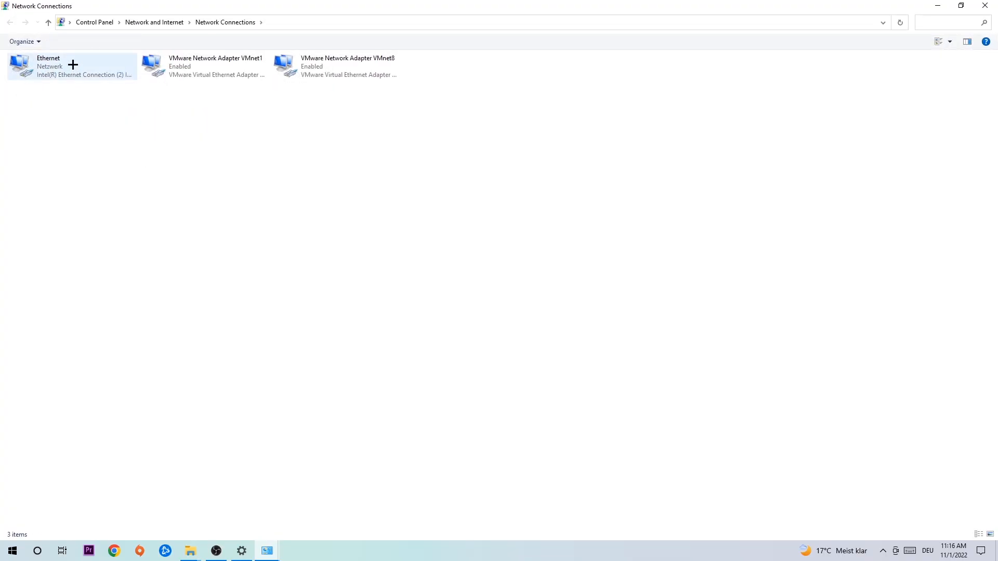
mouse_move(70, 64)
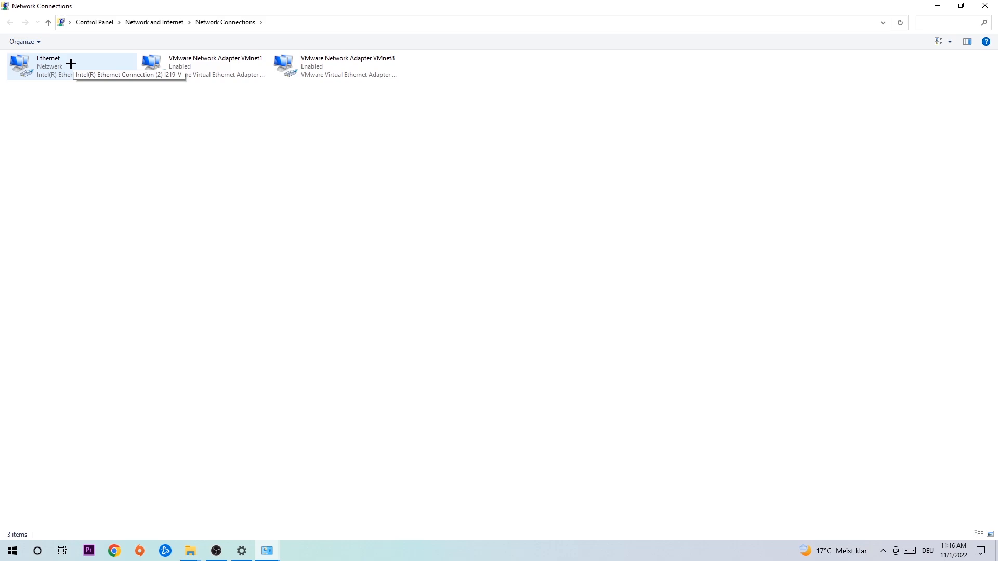
- Disable the Ethernet adapter from its context menu, then enable it again to reconnect
right_click(48, 63)
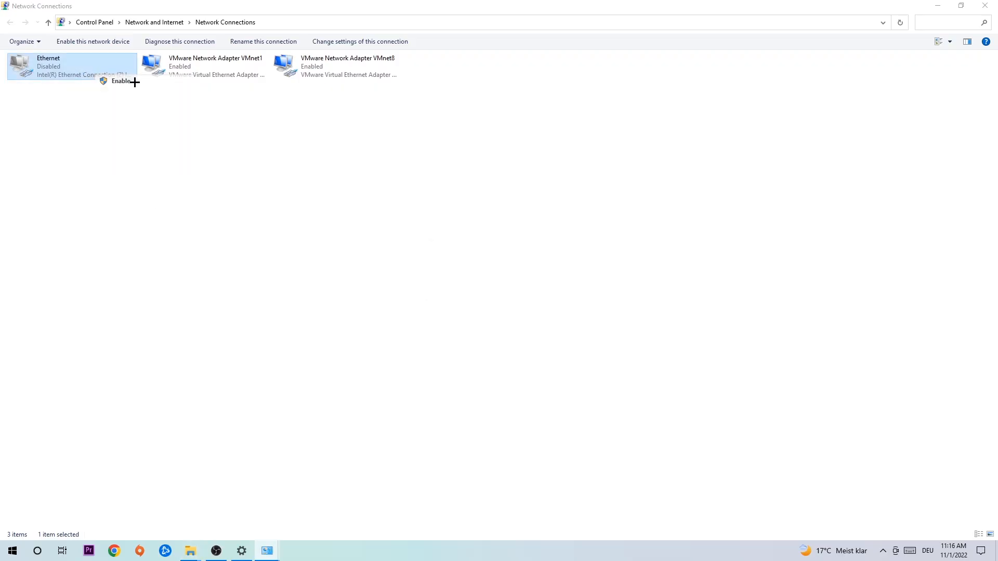
click(119, 81)
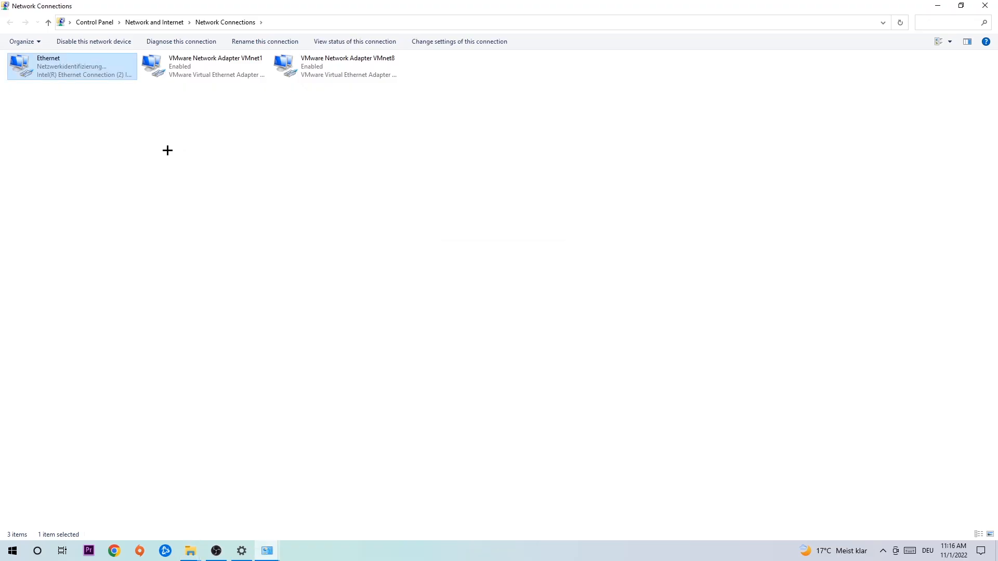
mouse_move(73, 78)
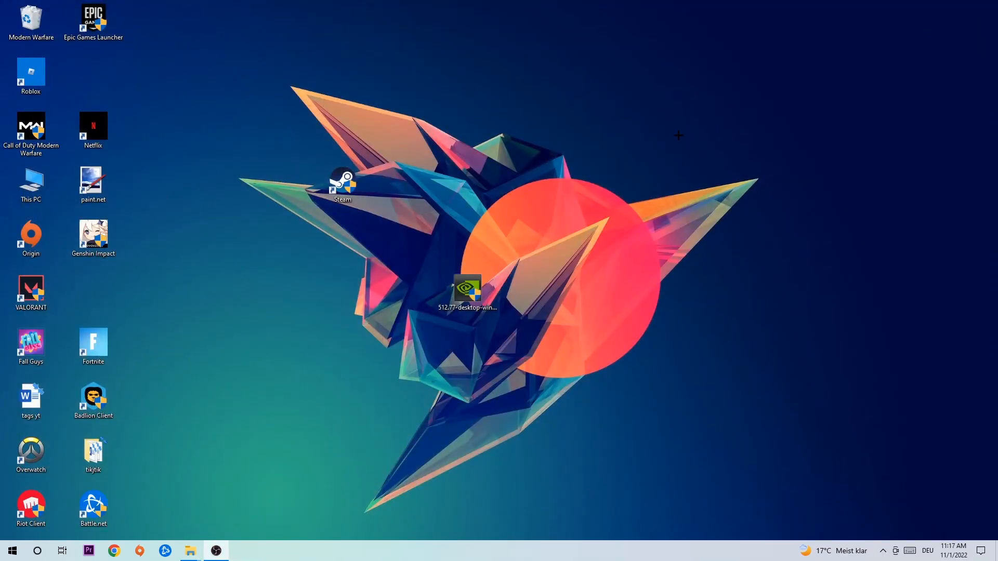
mouse_move(657, 150)
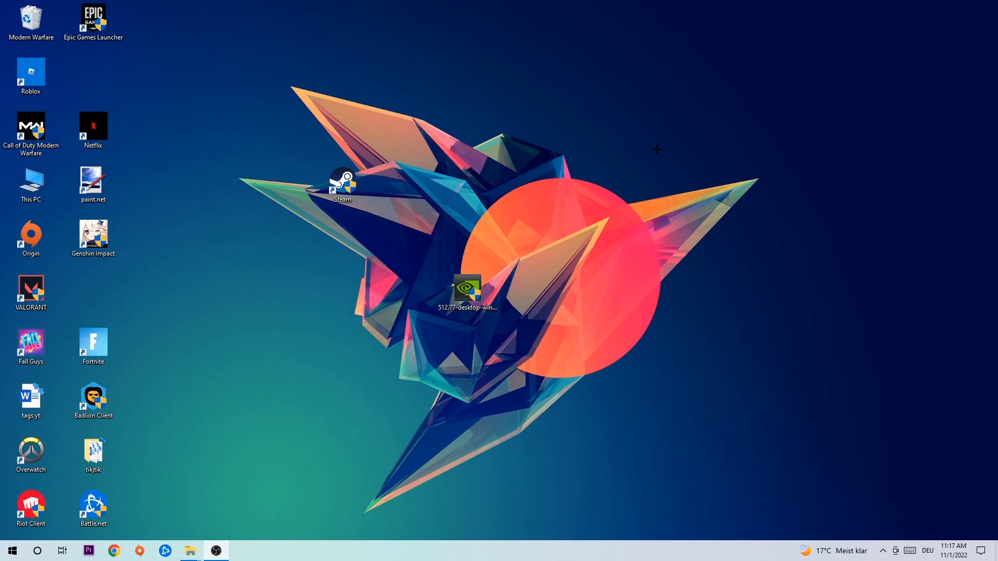
mouse_move(650, 148)
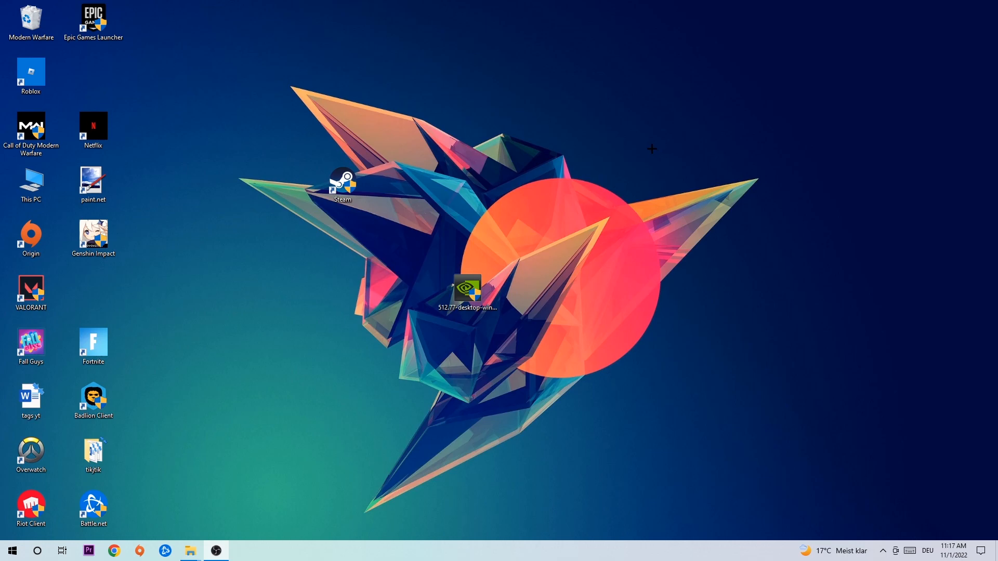
mouse_move(631, 147)
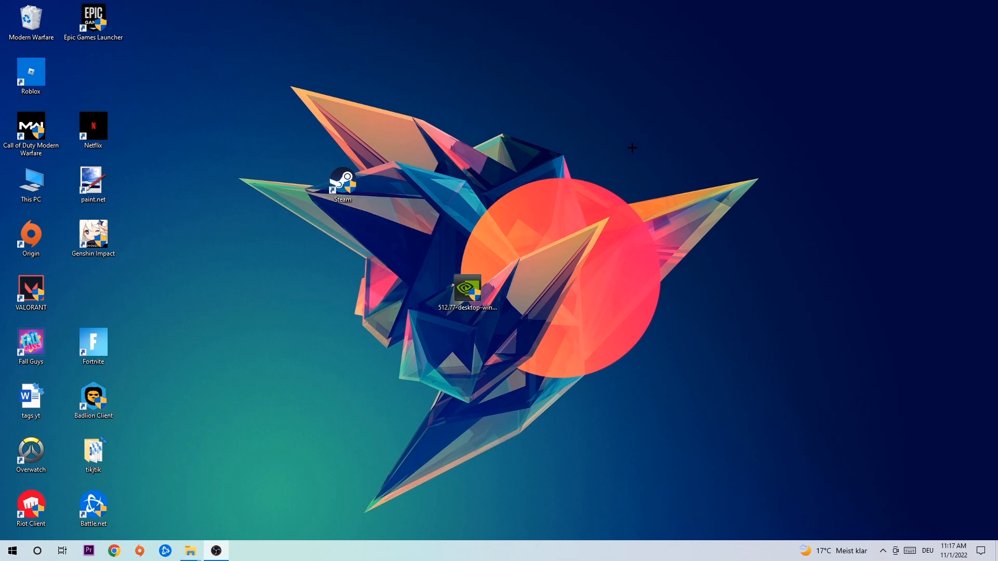